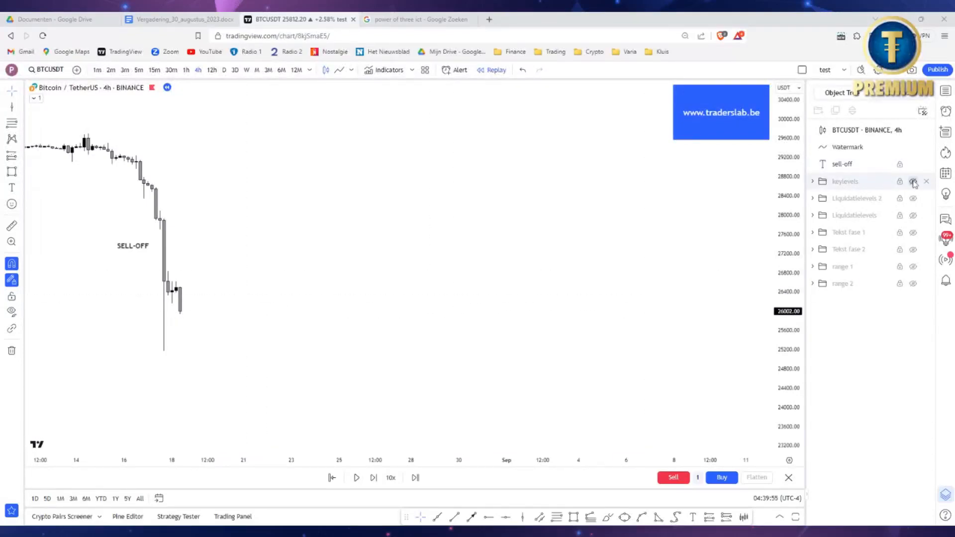
Show the key level, 4h bullish zone, accumulatie label and liquidation levels over three replay candles.
left_click(913, 181)
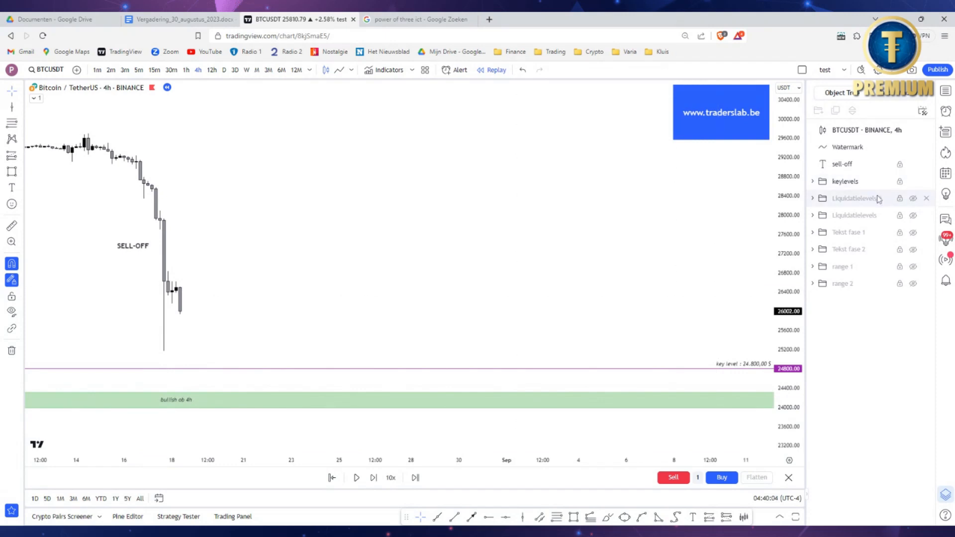
left_click(813, 233)
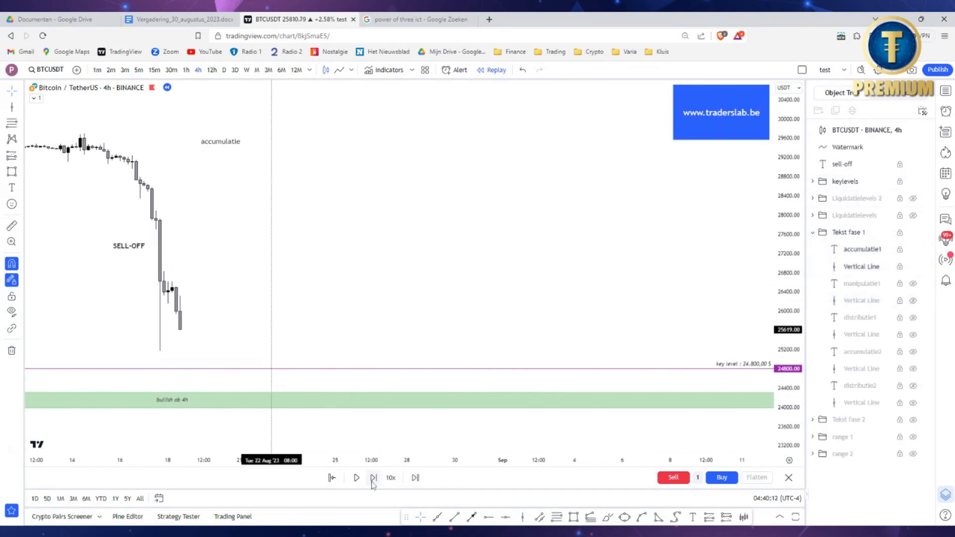
left_click(373, 478)
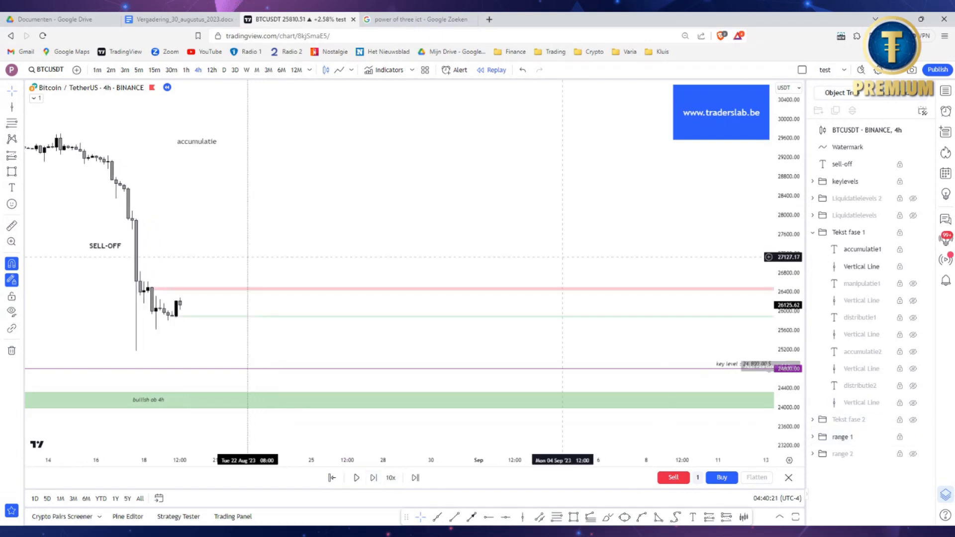
left_click(373, 478)
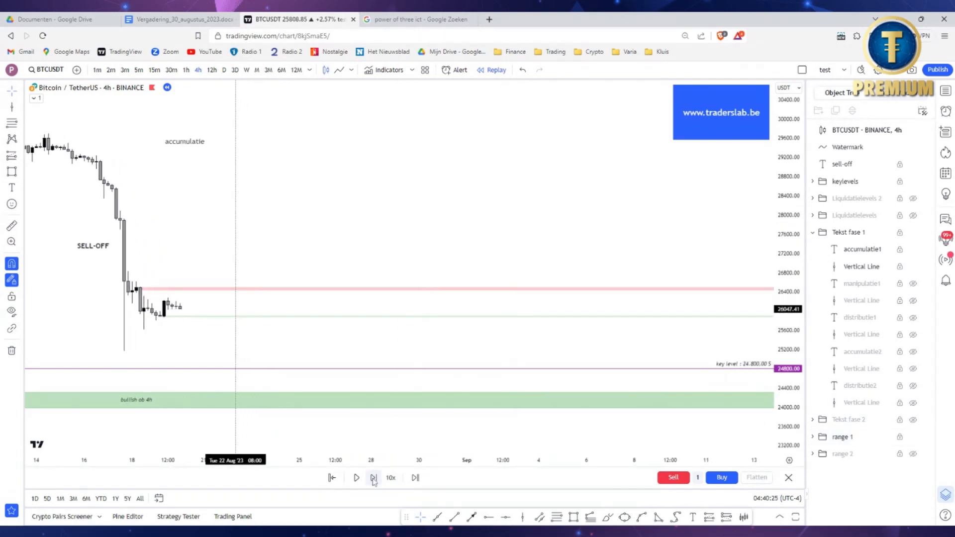
left_click(373, 478)
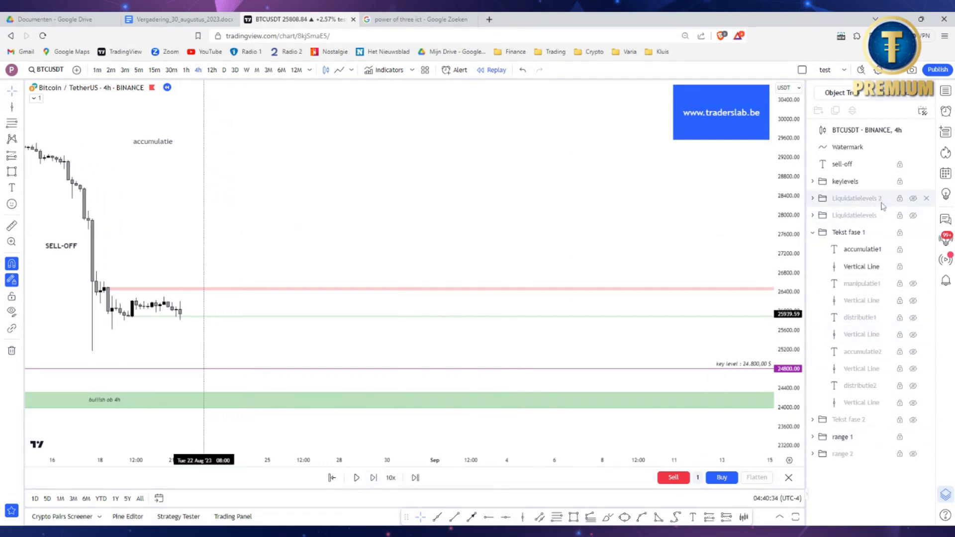
left_click(911, 198)
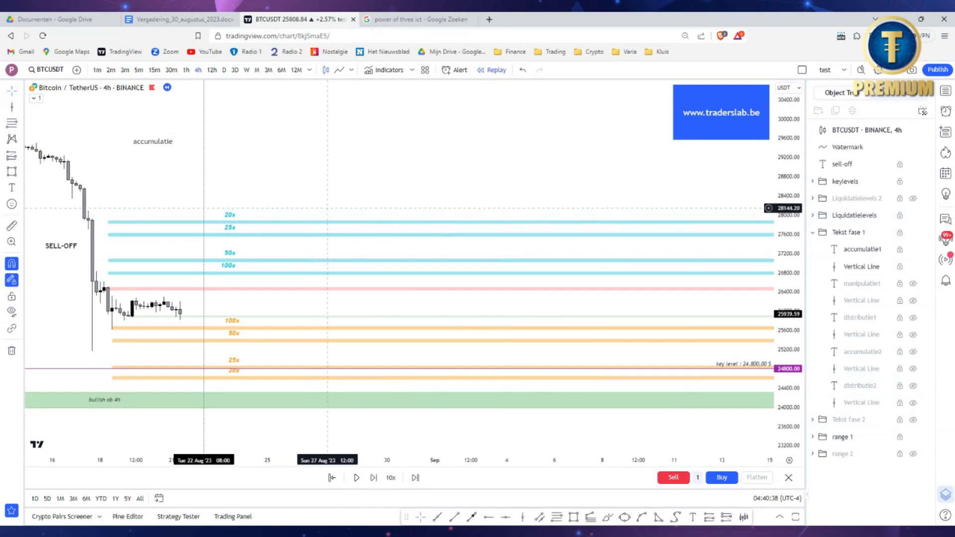
Advance the replay one candle, show the manipulatie label and expand the Liquidatielevels group.
left_click(374, 479)
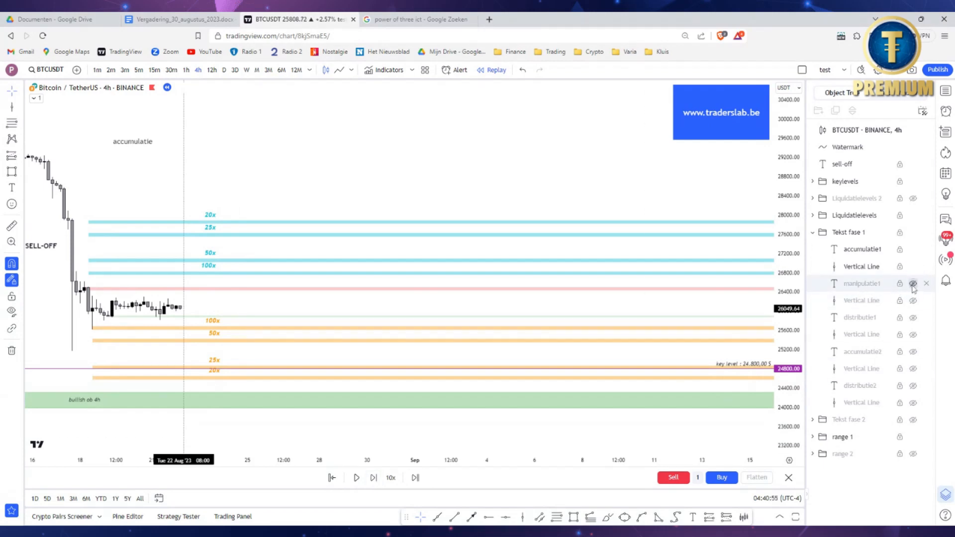
left_click(912, 284)
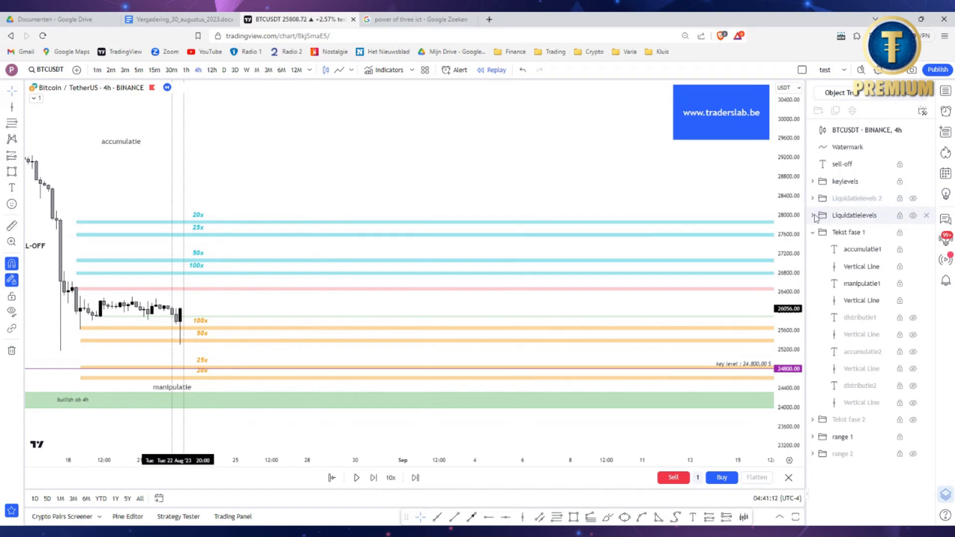
left_click(815, 215)
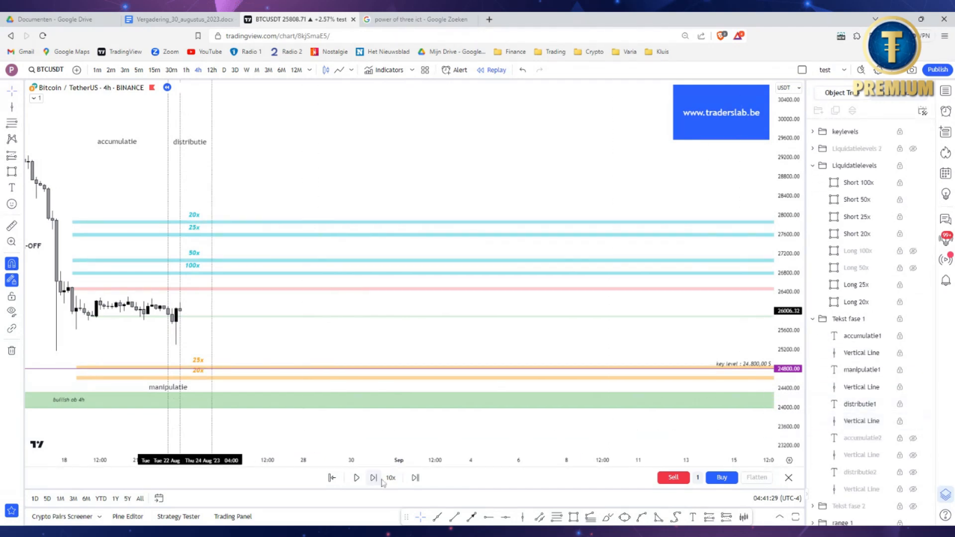
Replay four more candles and show the line closing the accumulatie2 phase.
left_click(372, 478)
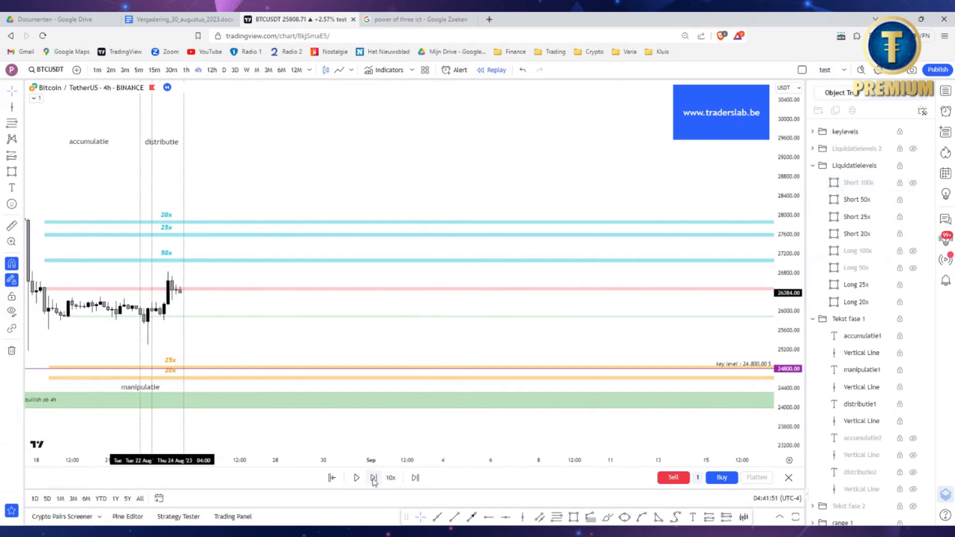
left_click(373, 479)
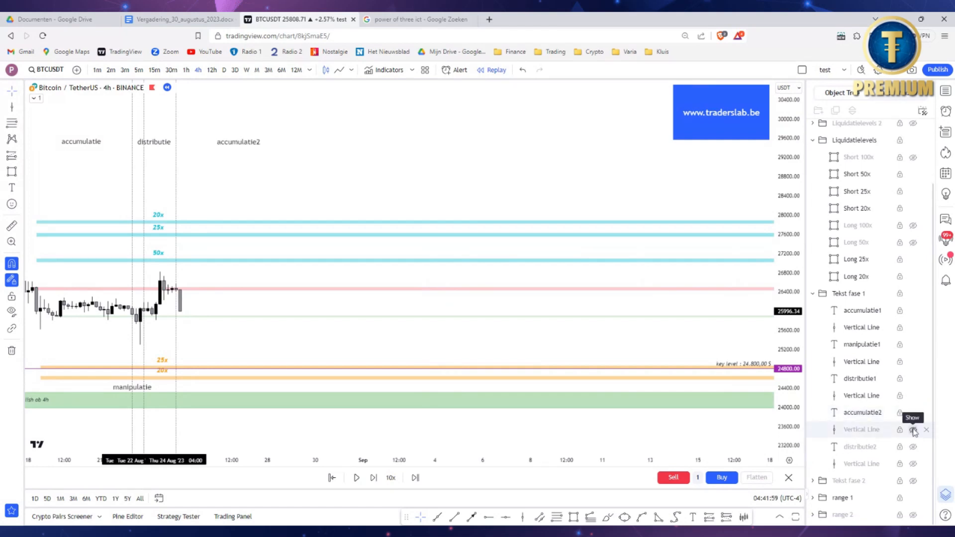
left_click(372, 478)
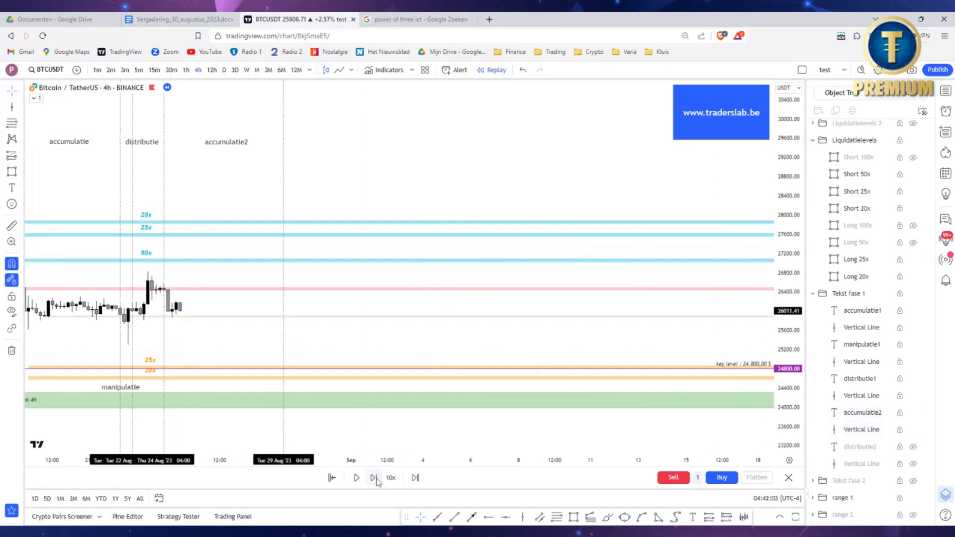
left_click(373, 478)
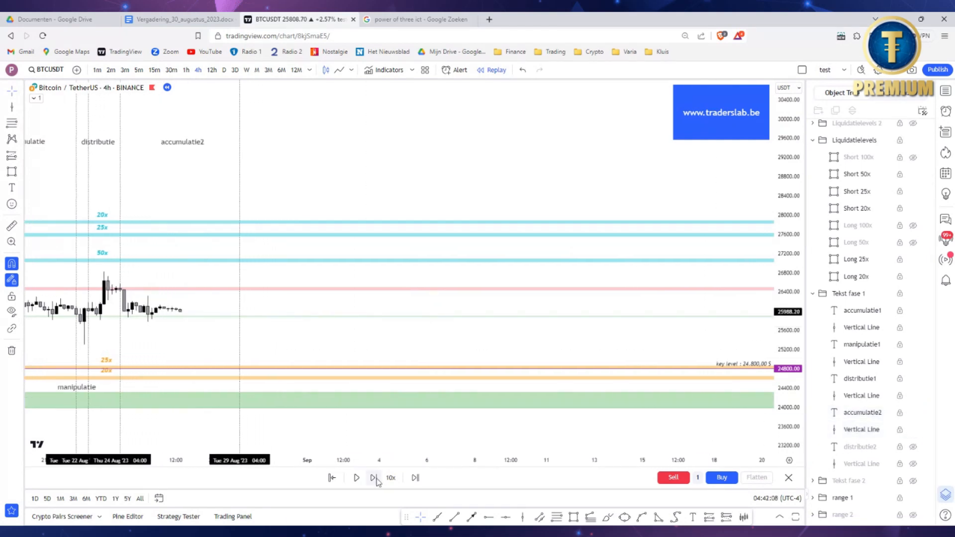
left_click(372, 478)
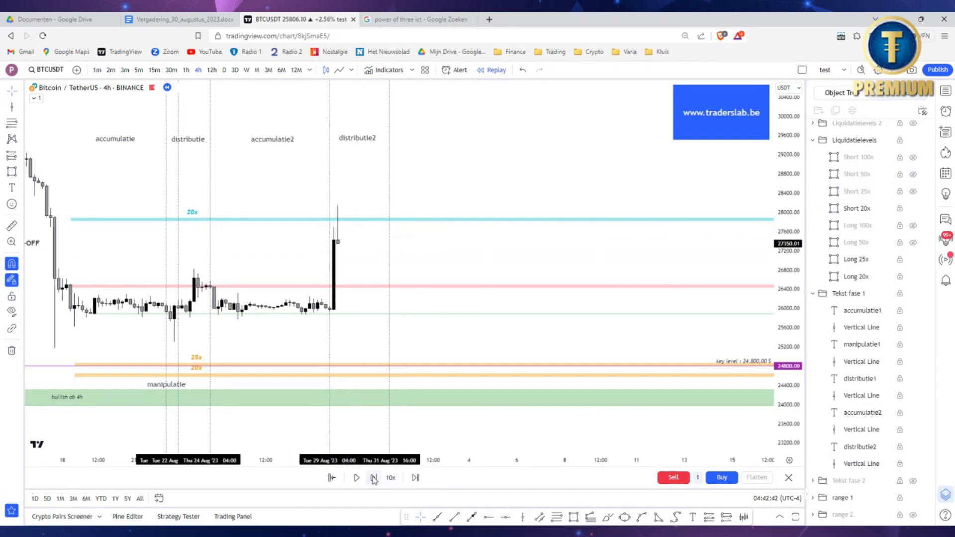
Advance one candle and label the liquidity rectangle '4h liquiditeitszone'.
left_click(373, 478)
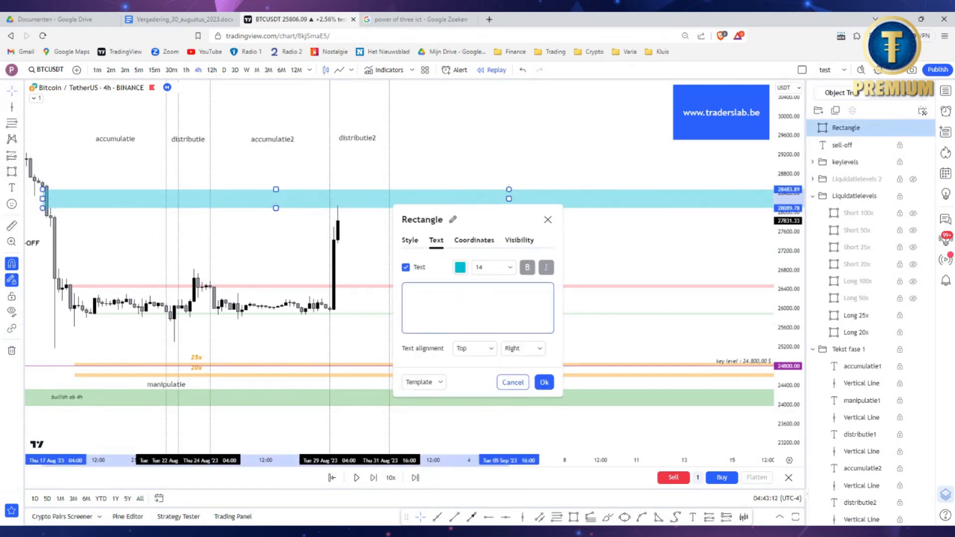
type("4h liquiditeitszon")
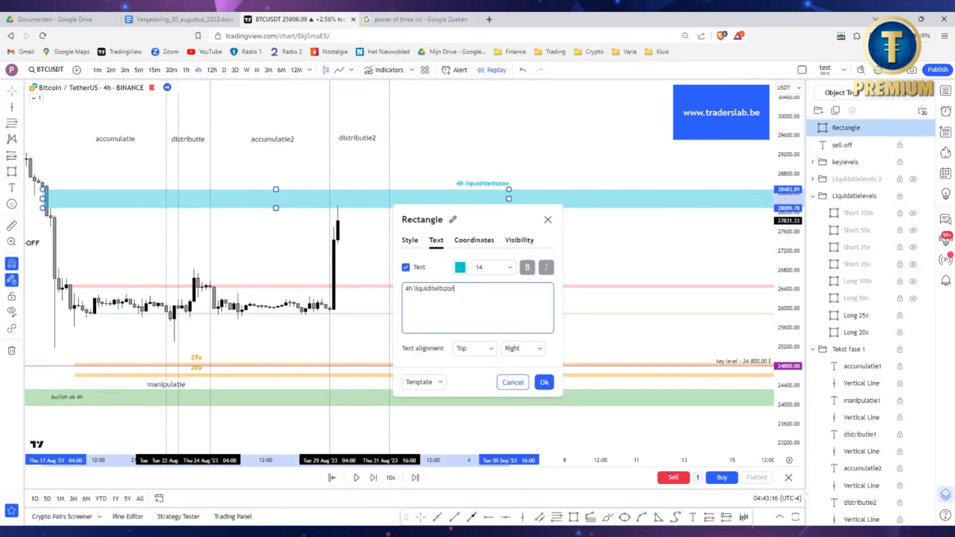
left_click(544, 382)
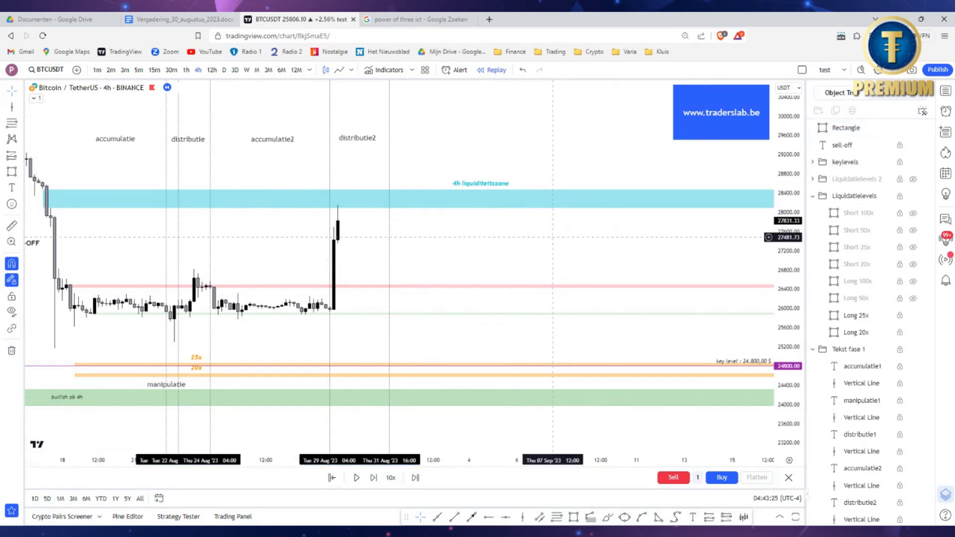
Advance the replay four bars and show the second set of phase labels.
left_click(373, 478)
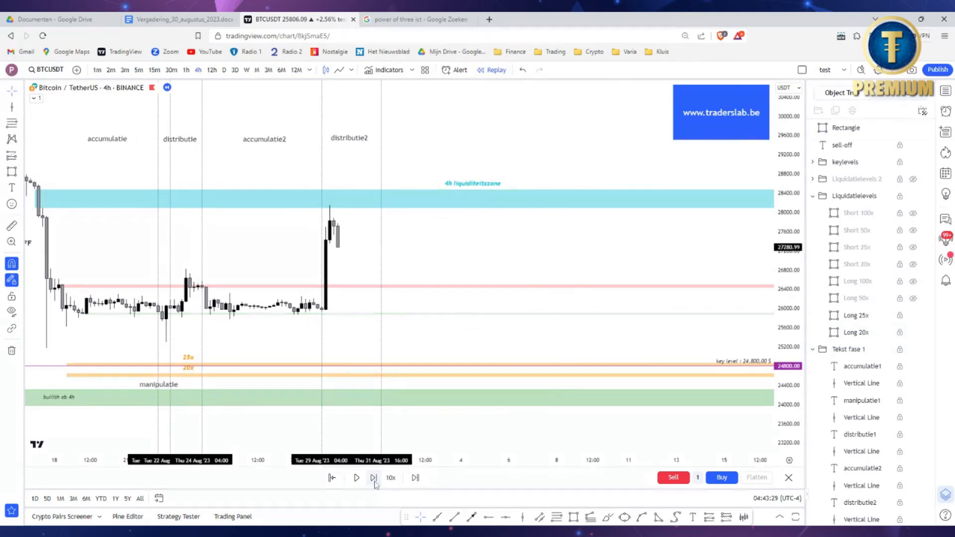
left_click(371, 478)
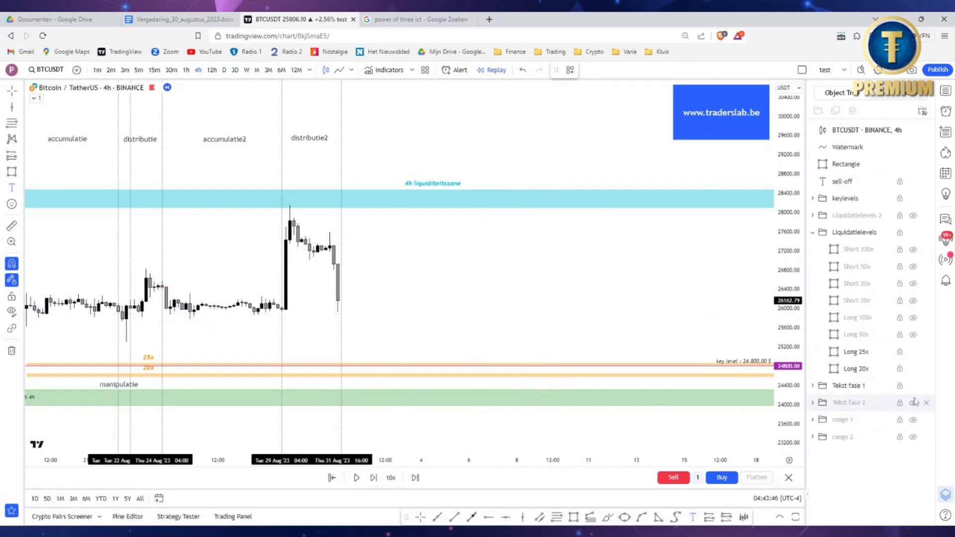
left_click(814, 403)
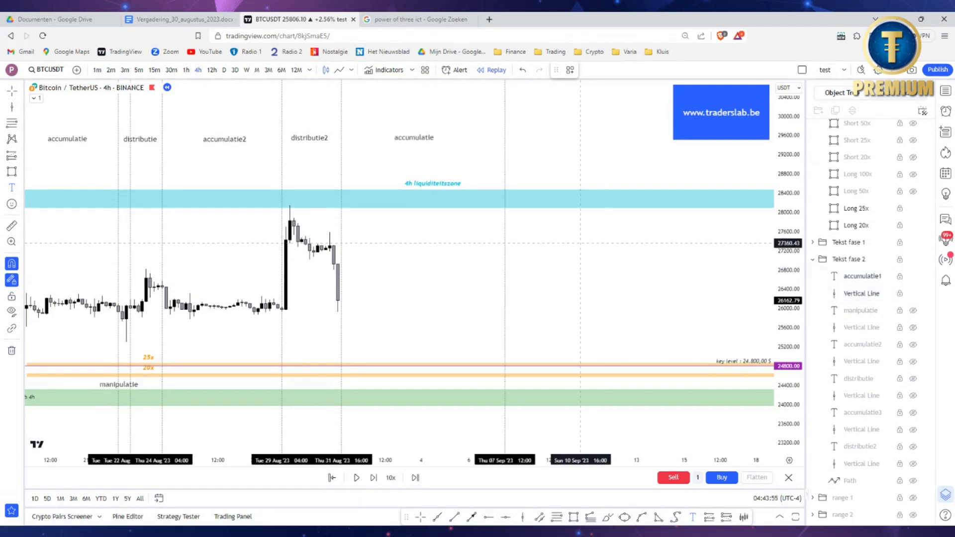
left_click(372, 478)
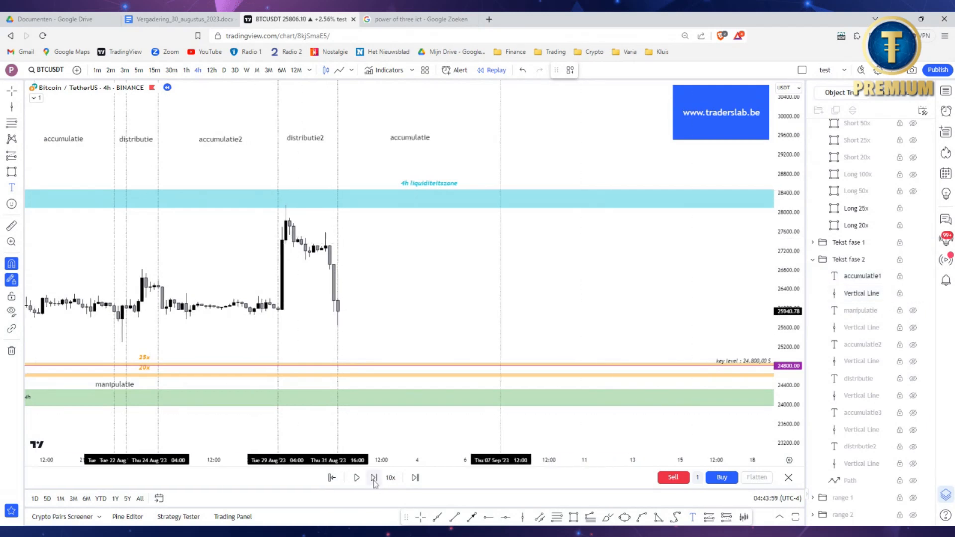
left_click(372, 478)
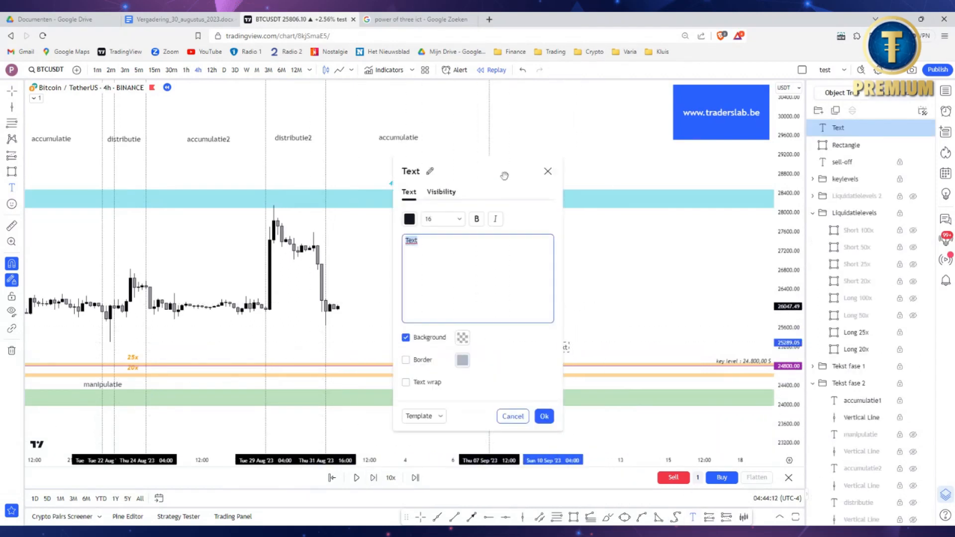
Write a note that phase 1's 20x and 25x long liquidation levels remain, with heavy liquidity.
type("van fase 1")
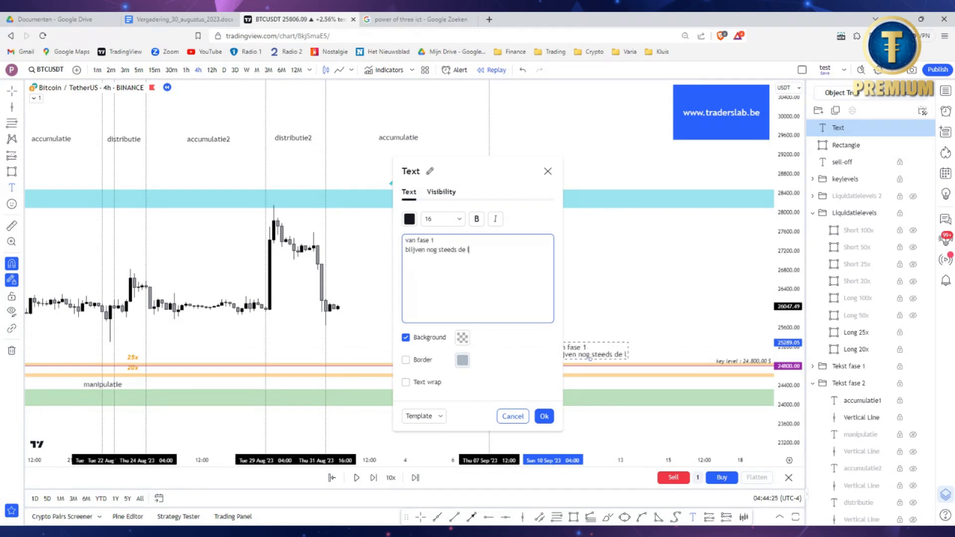
type("liquidatielevels")
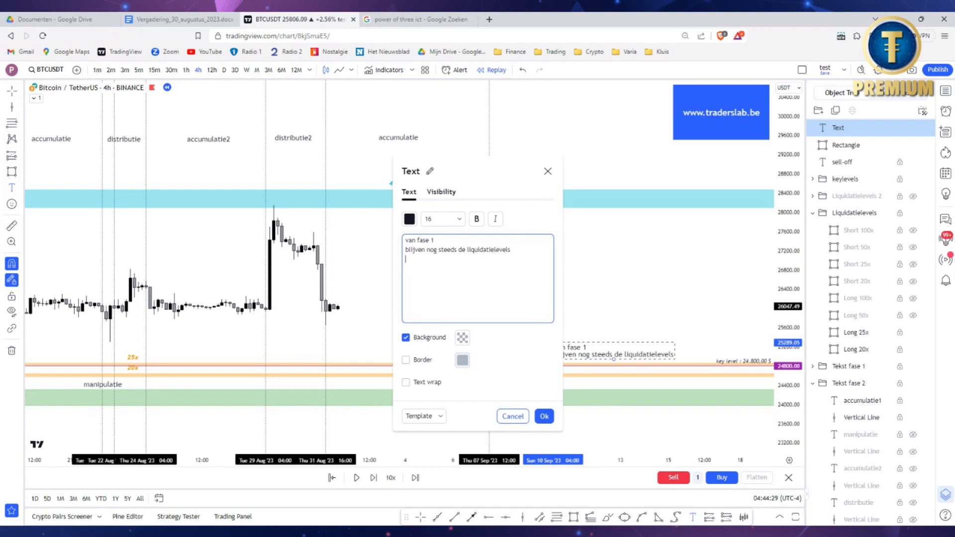
type("20x en 25x long open staan")
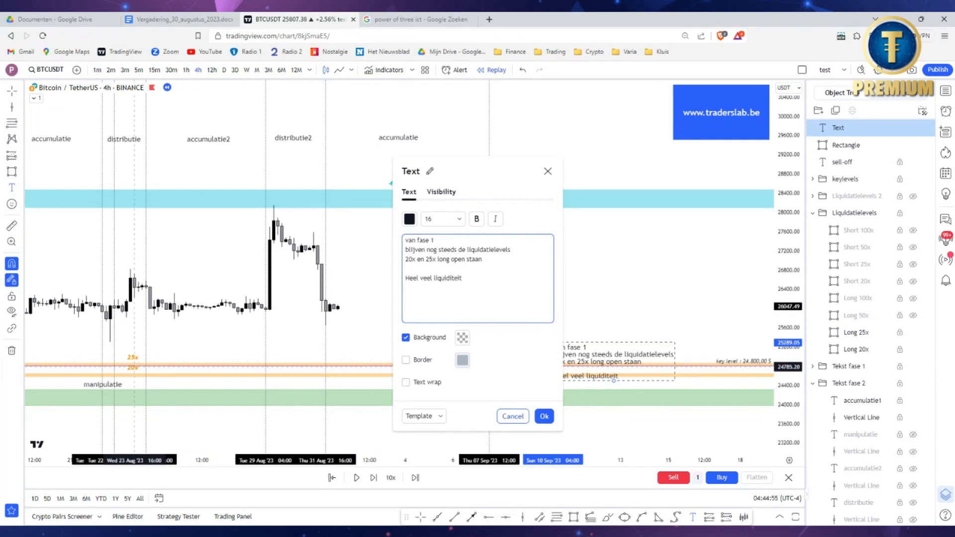
left_click(544, 416)
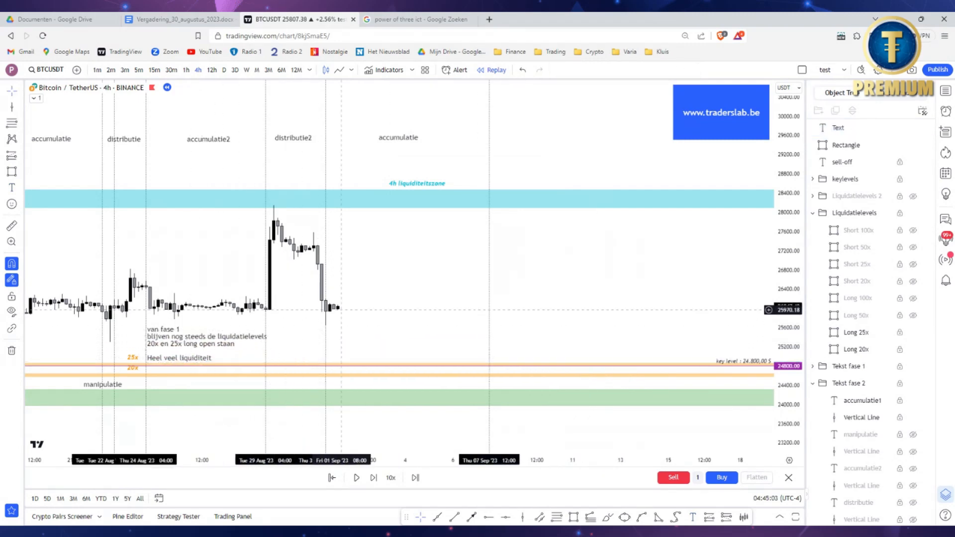
Turn off Extend right on the Long 25x and Long 20x liquidation levels.
double_click(855, 333)
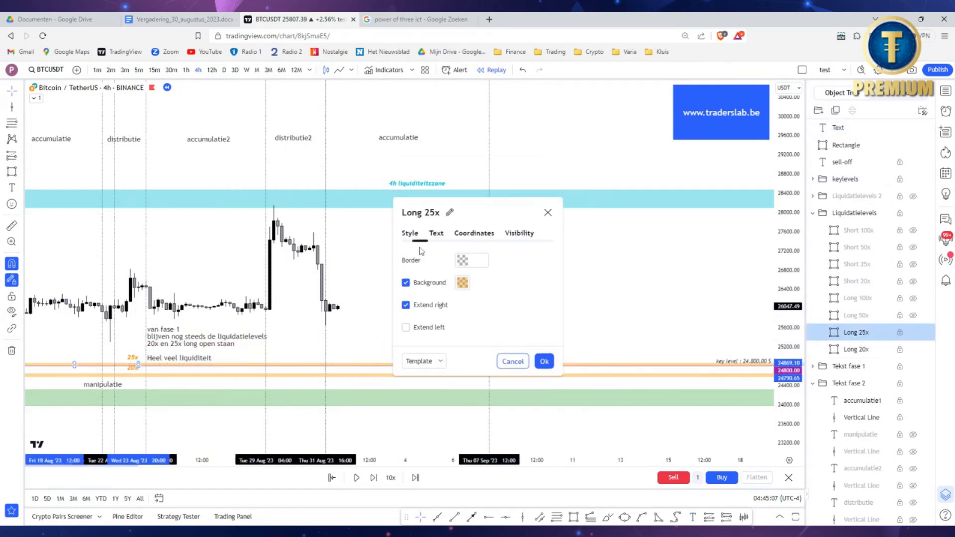
left_click(856, 349)
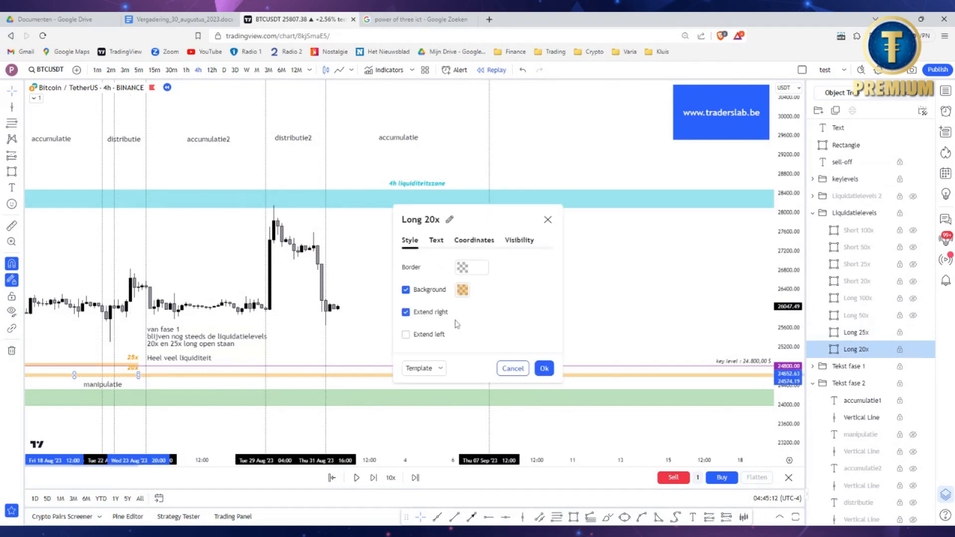
left_click(544, 368)
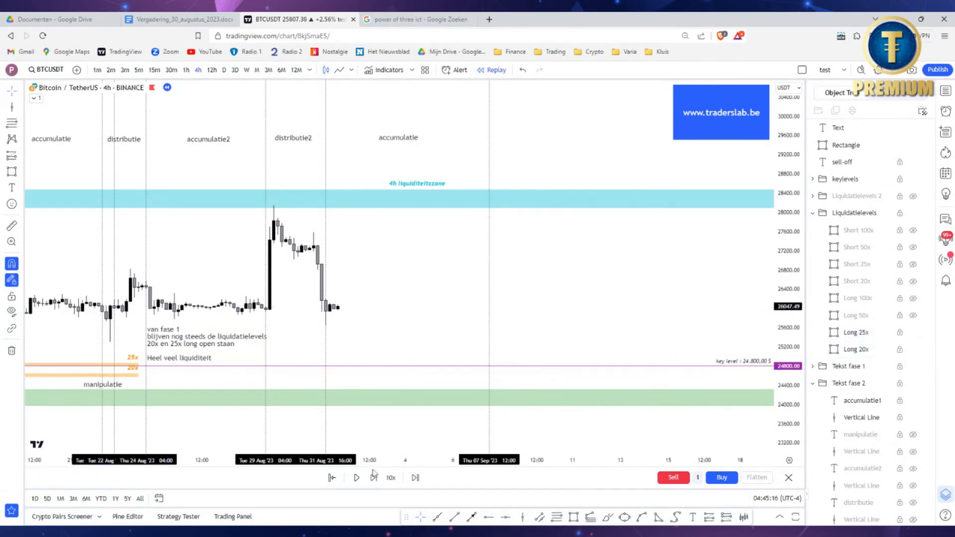
Advance the replay three bars and unhide the new liquidation levels.
left_click(373, 477)
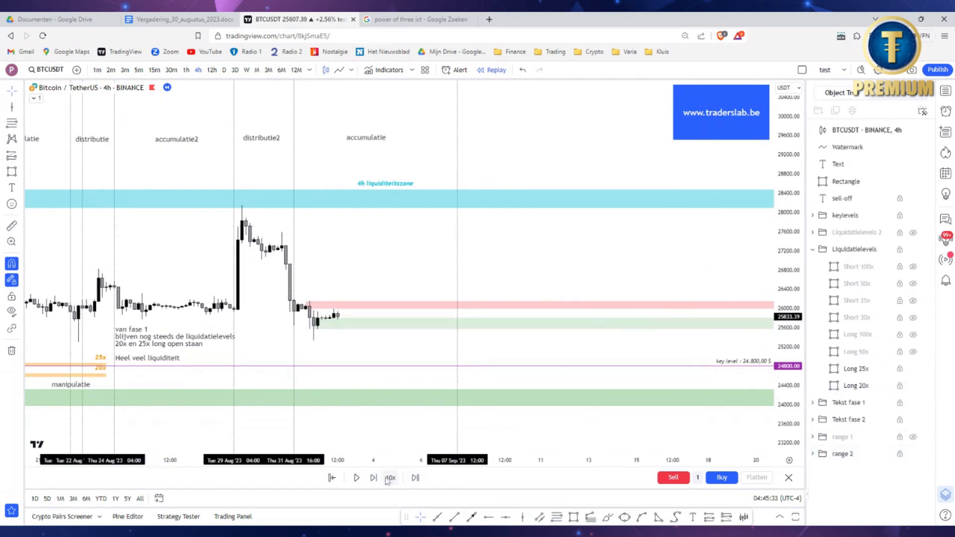
left_click(372, 478)
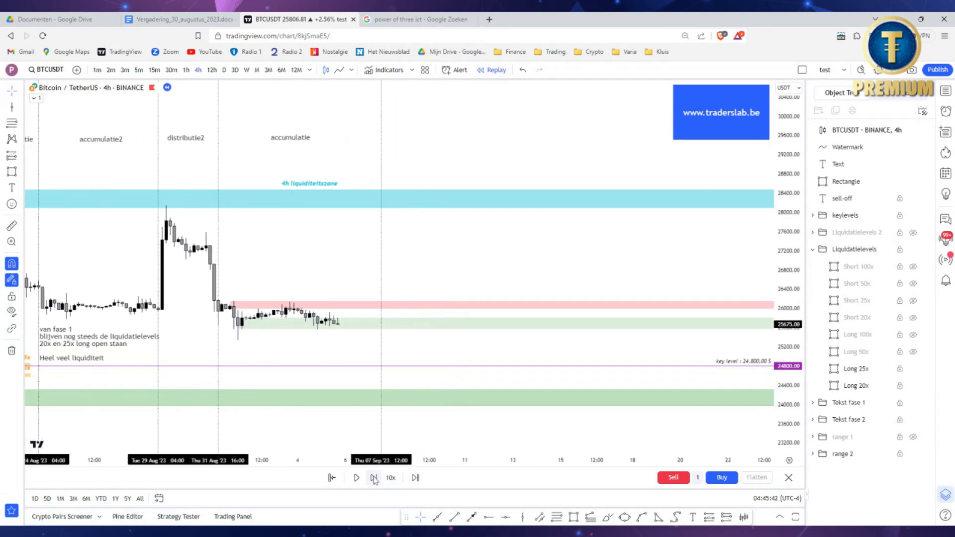
left_click(373, 478)
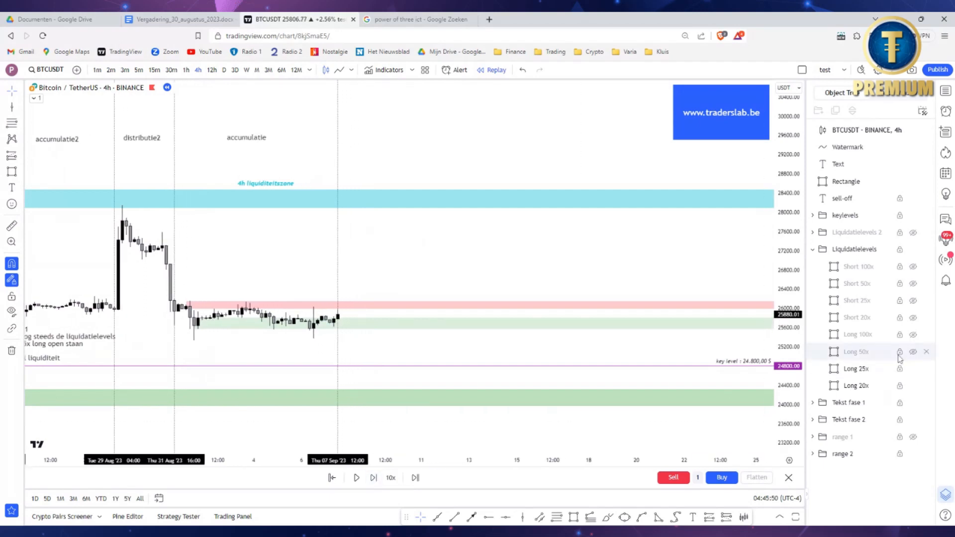
left_click(813, 249)
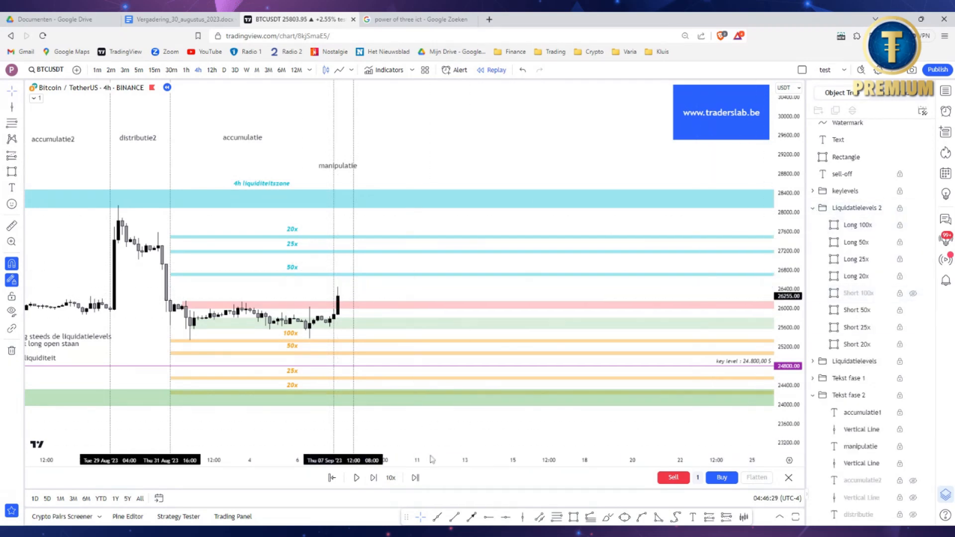
Advance the replay four bars, showing the next accumulatie and distributie labels.
left_click(373, 478)
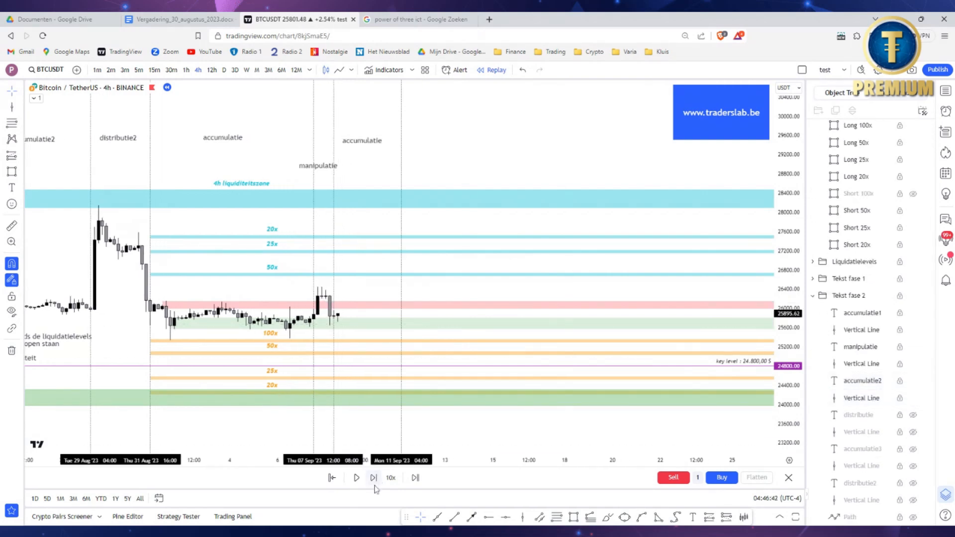
left_click(374, 478)
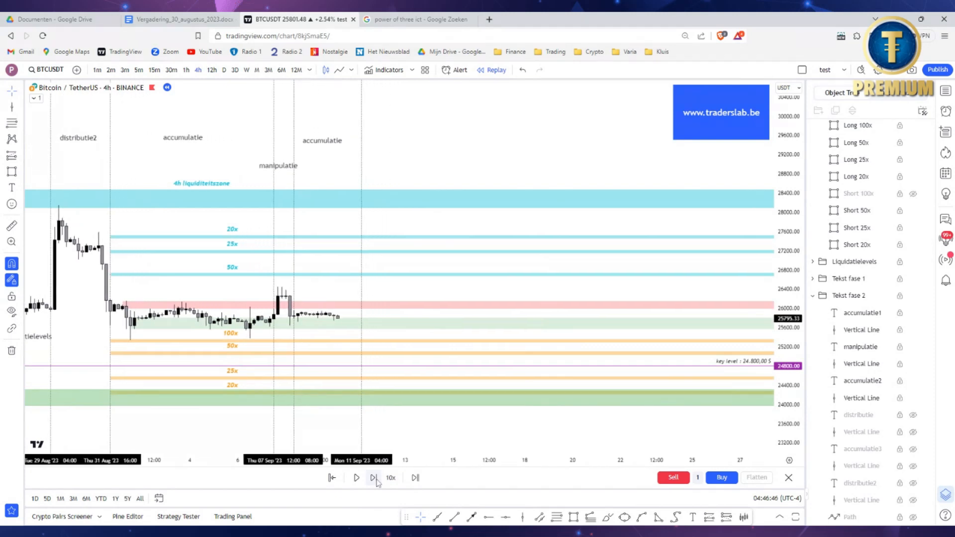
left_click(373, 478)
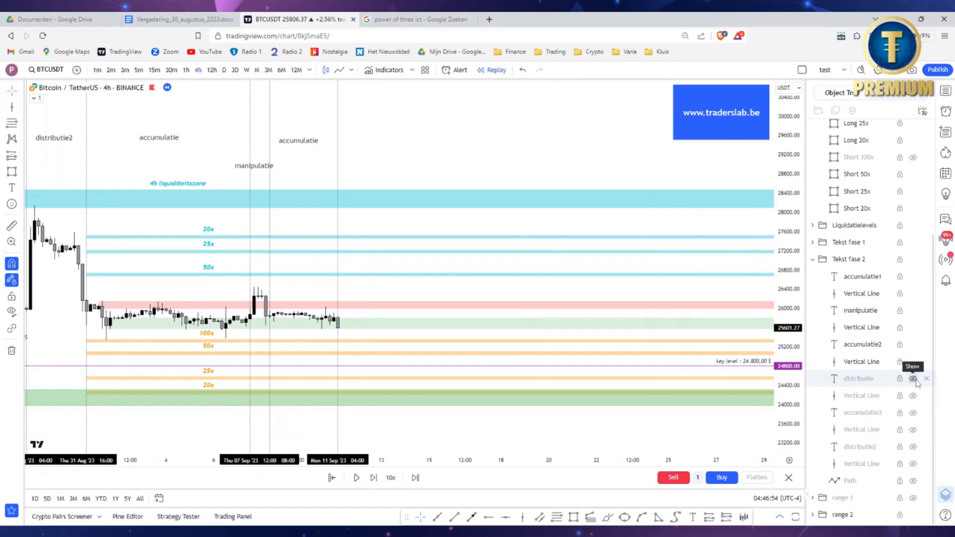
left_click(911, 379)
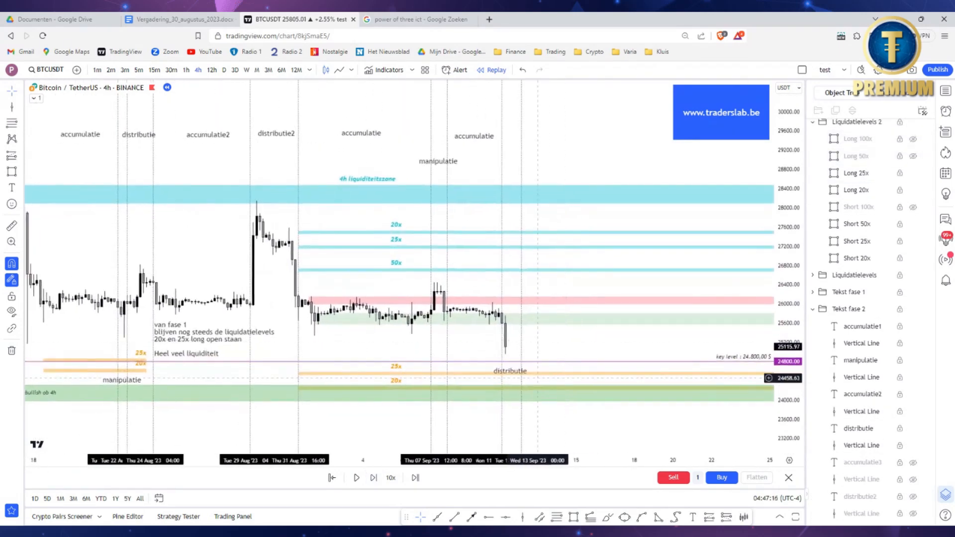
left_click(374, 478)
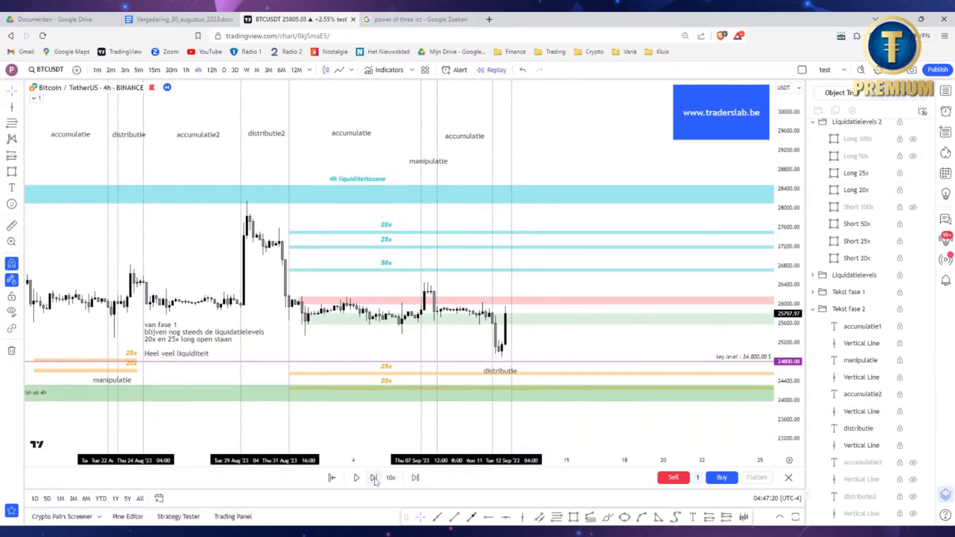